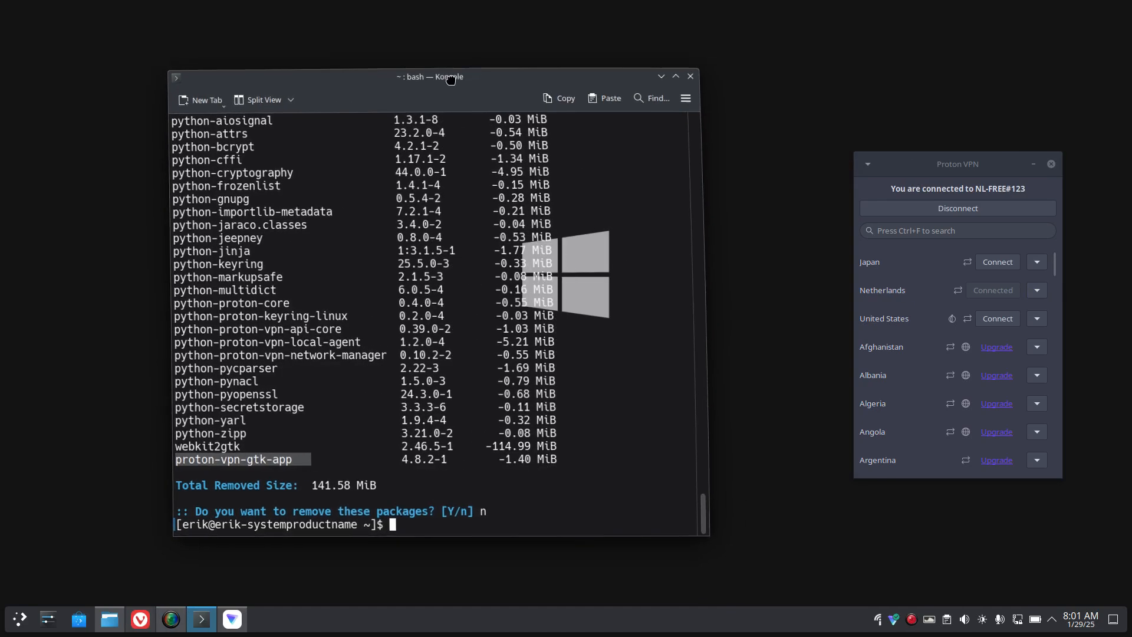
Switch from Konsole to the Vivaldi tab with Proton VPN's Ubuntu install guide
left_click(139, 619)
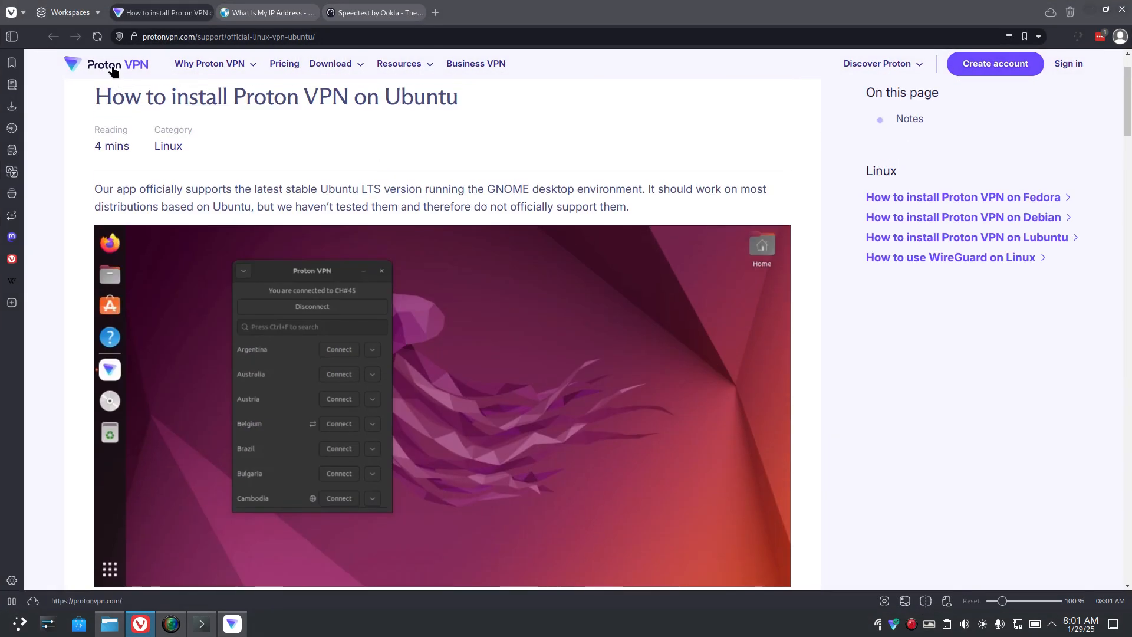
Go to the Proton VPN homepage and highlight the headline's closing words
left_click(112, 64)
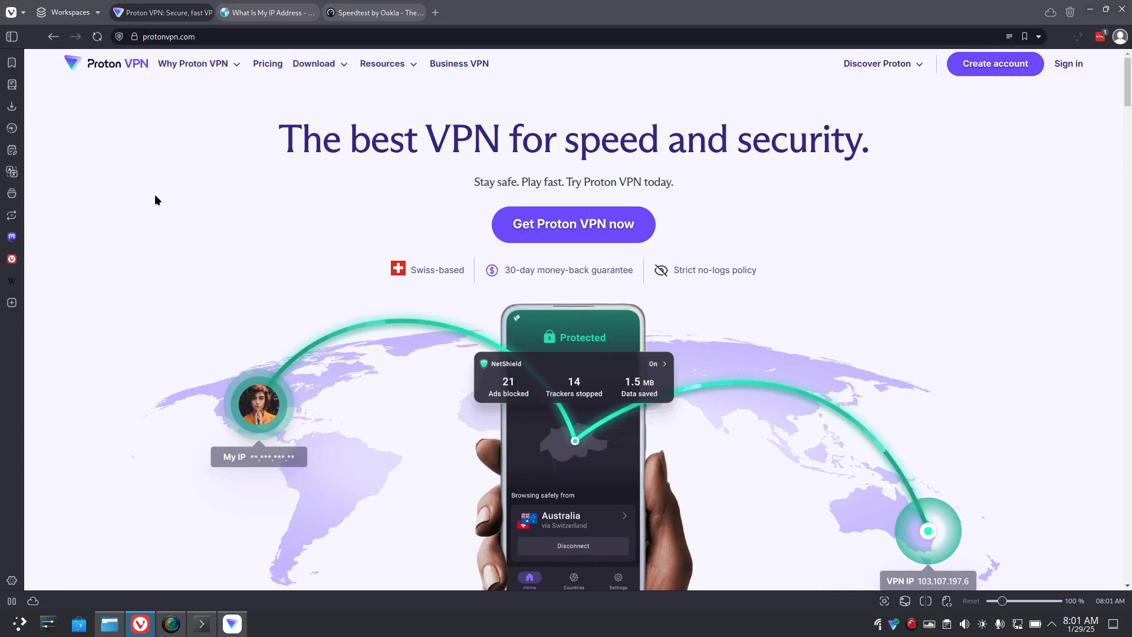
double_click(469, 138)
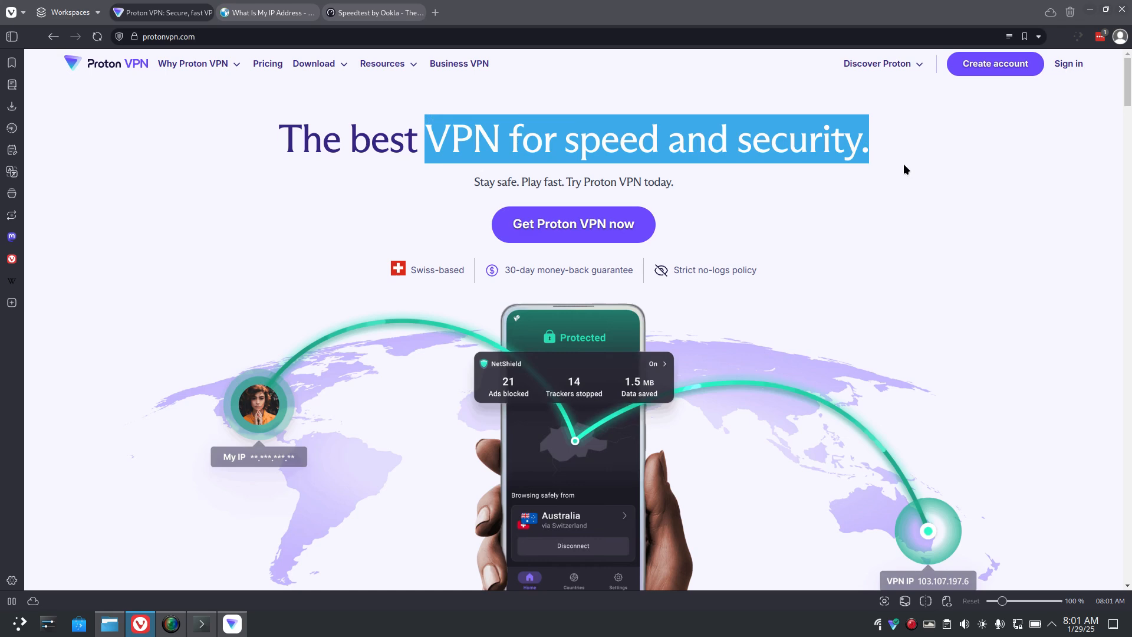
mouse_move(786, 112)
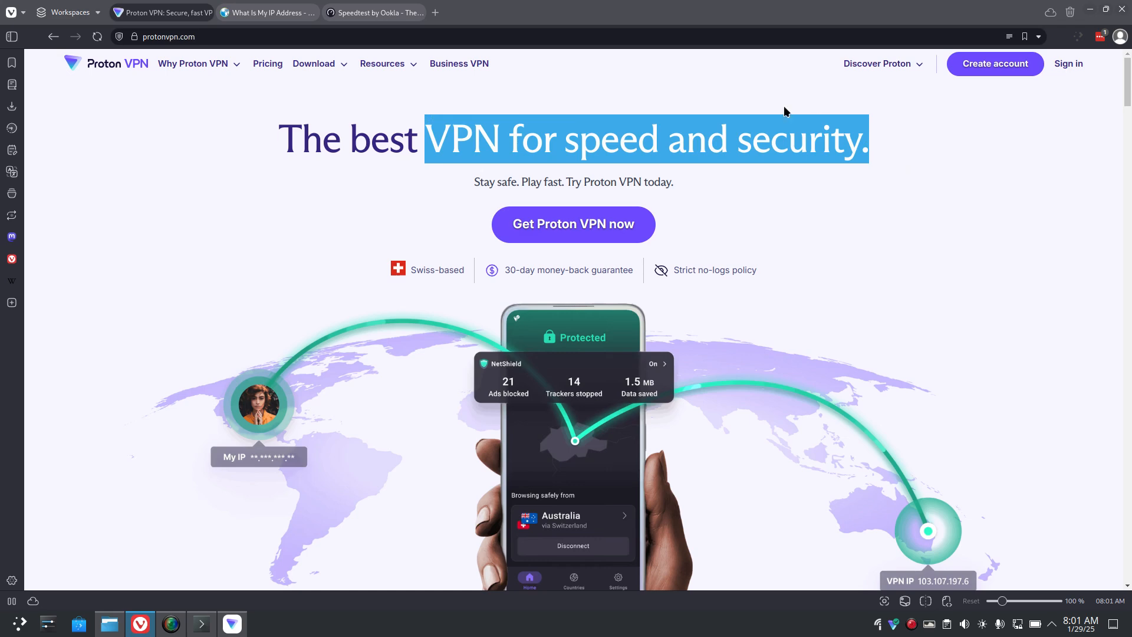
View the What Is My IP Address tab showing IPv4 185.107.56.42 in England
left_click(264, 12)
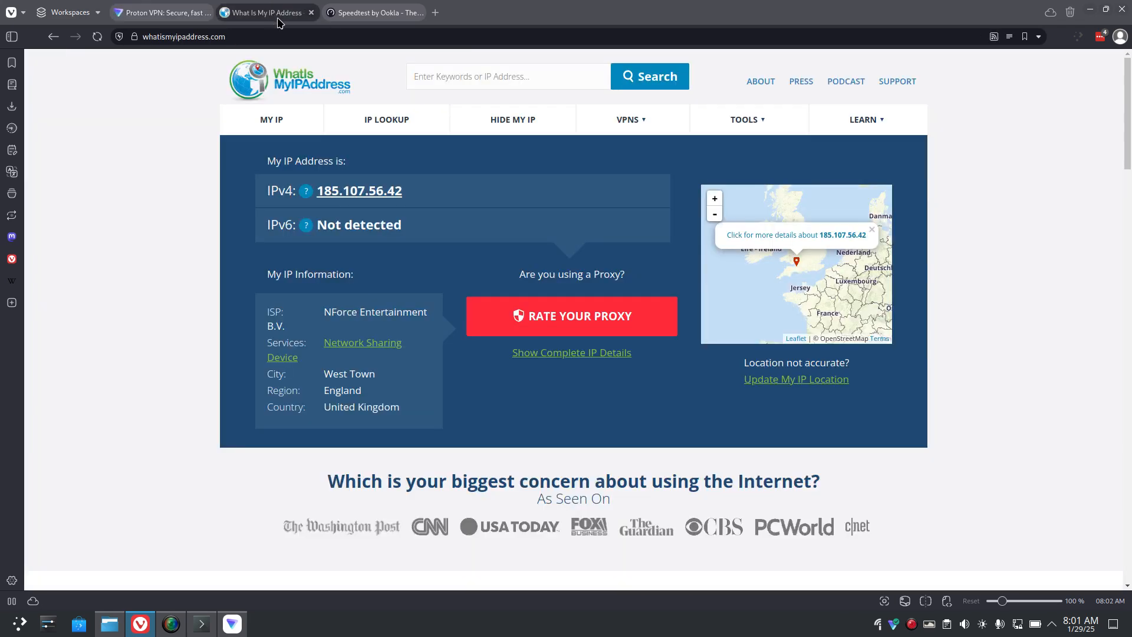
mouse_move(797, 269)
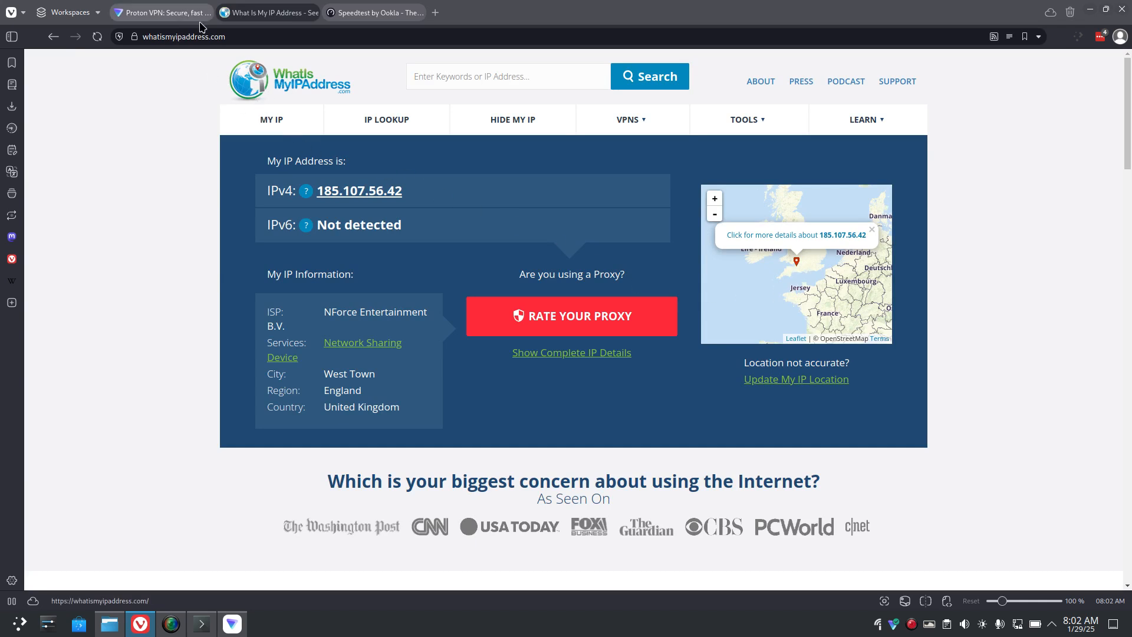
Return to the Proton VPN homepage and scroll down to the Why use a VPN section
left_click(160, 13)
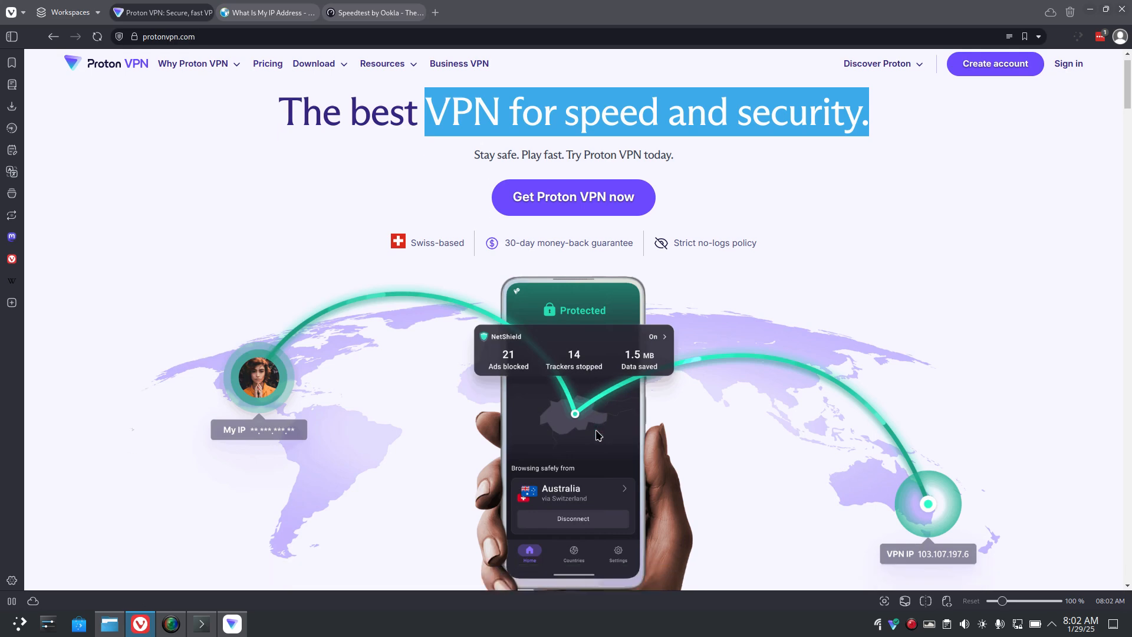
scroll("down", 3)
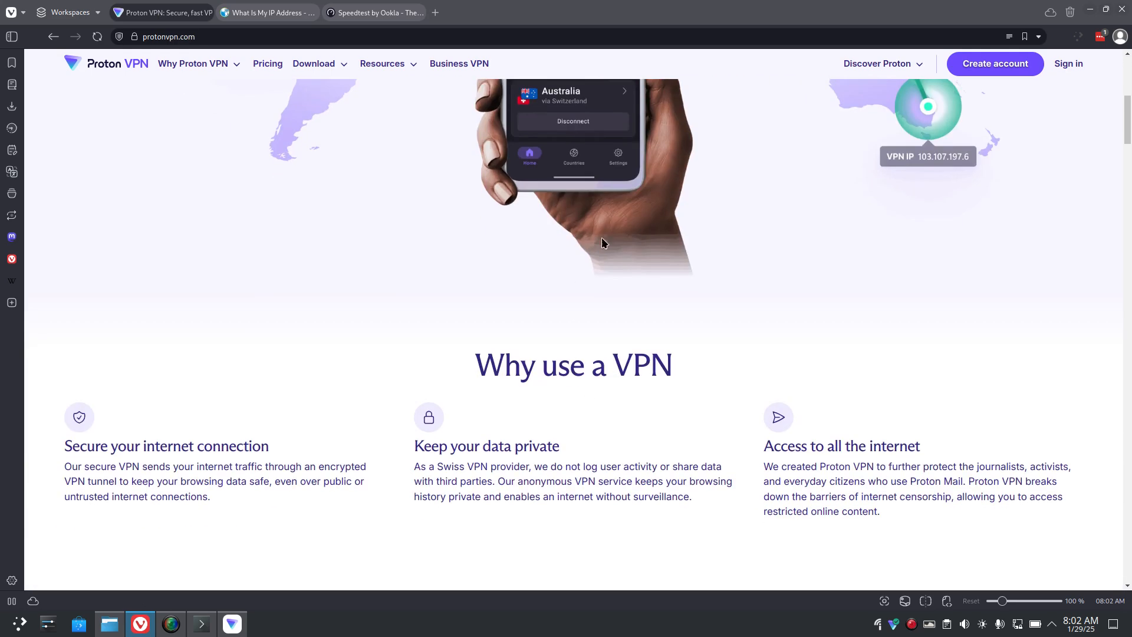
mouse_move(585, 274)
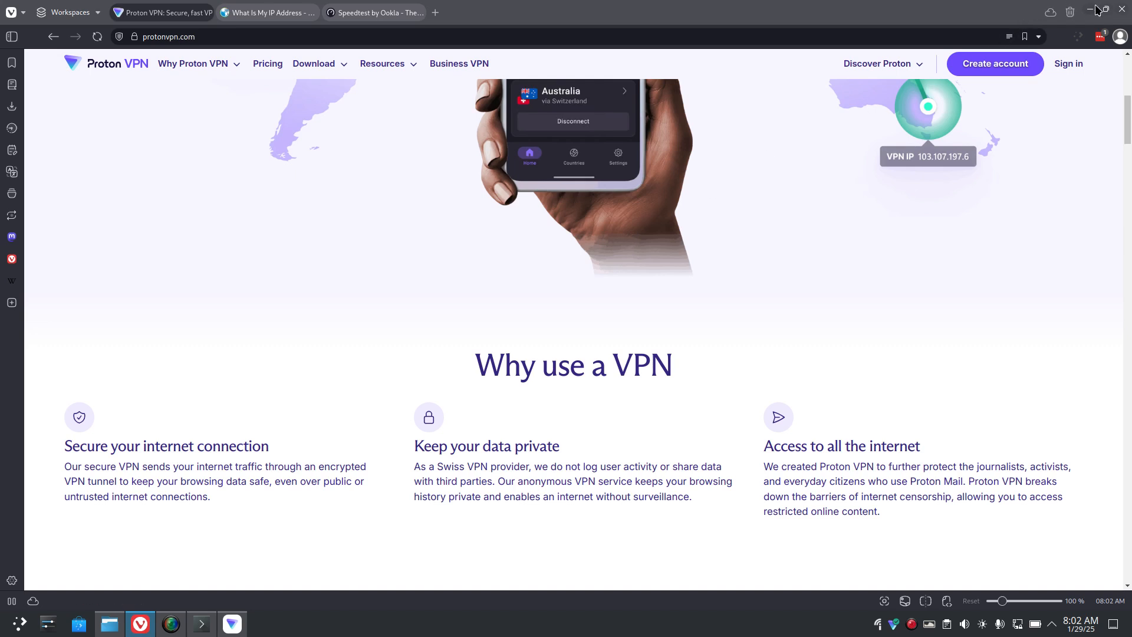
mouse_move(1094, 16)
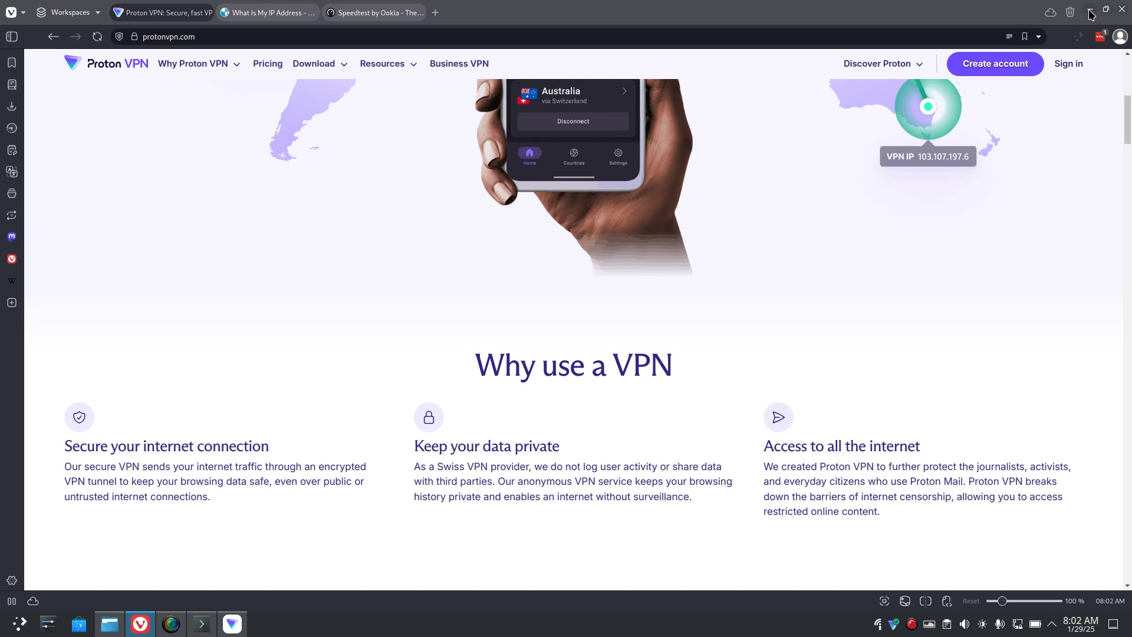
mouse_move(1087, 14)
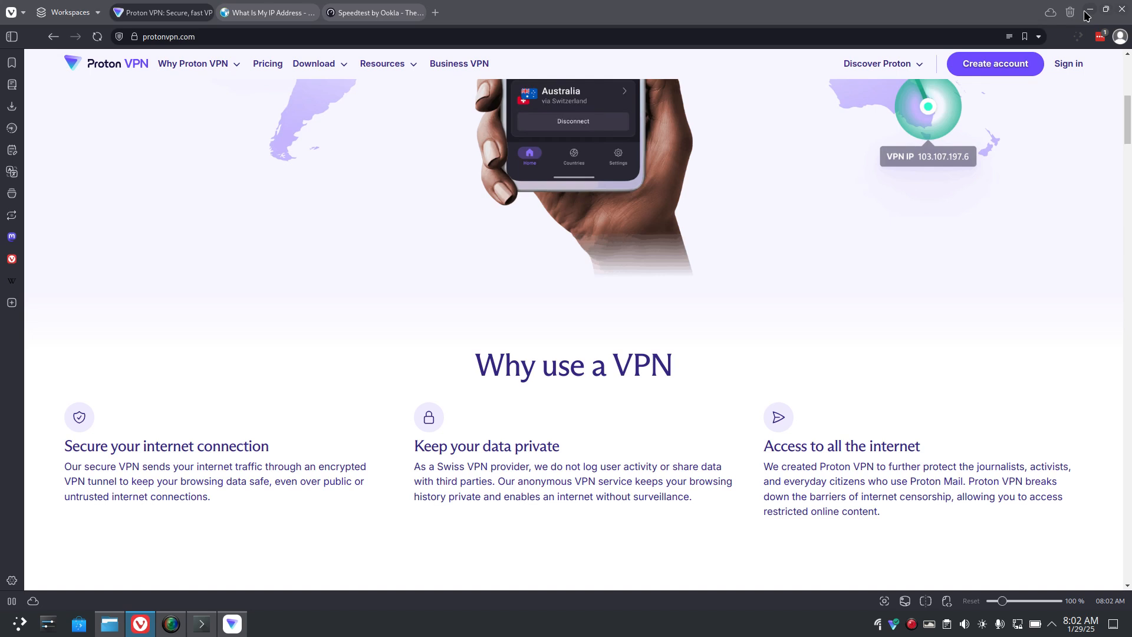
mouse_move(957, 14)
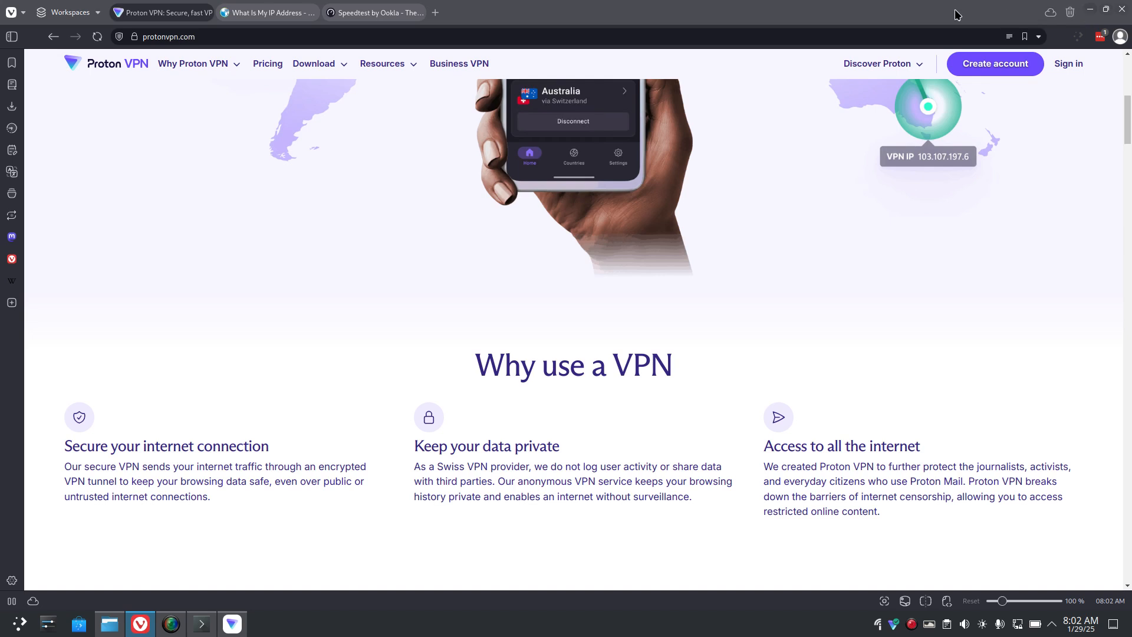
mouse_move(1093, 14)
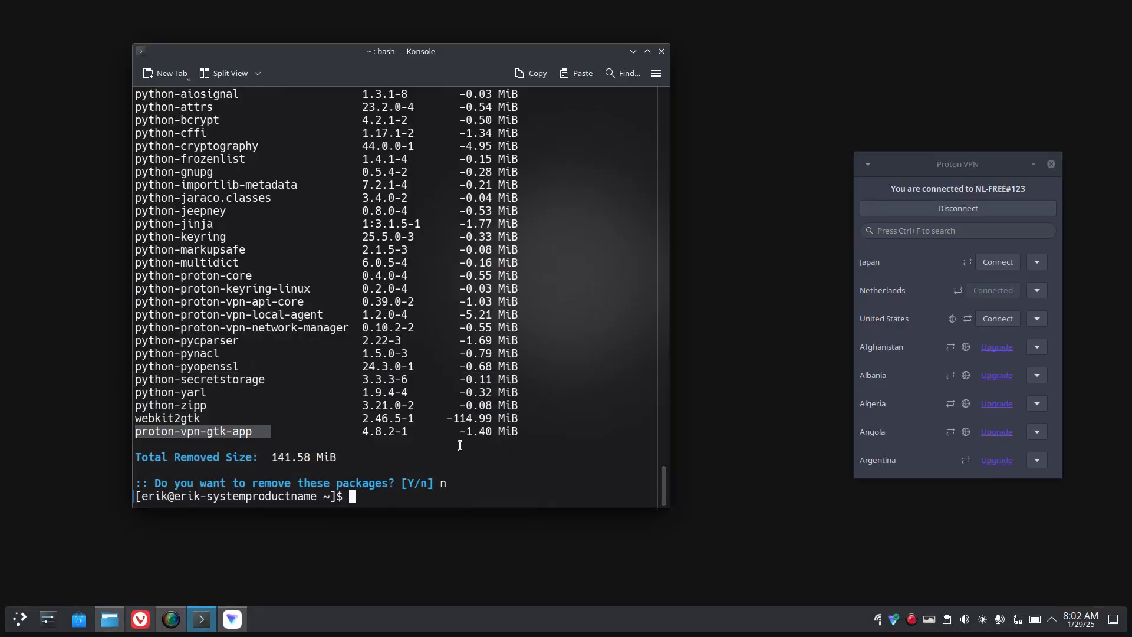
mouse_move(459, 438)
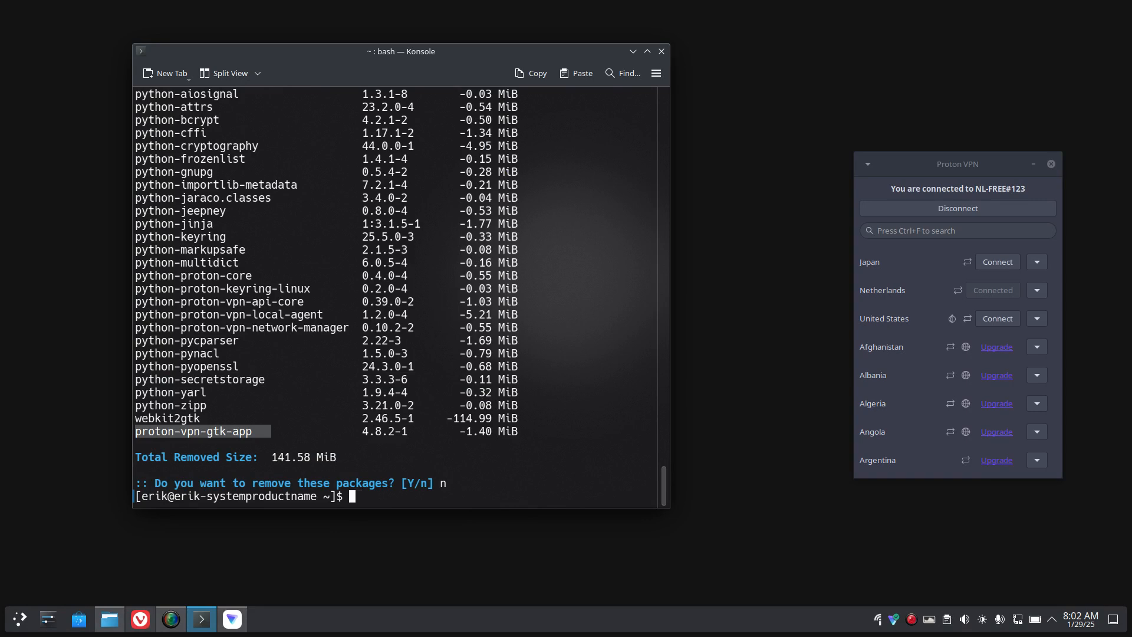
type("sudo pacman -S")
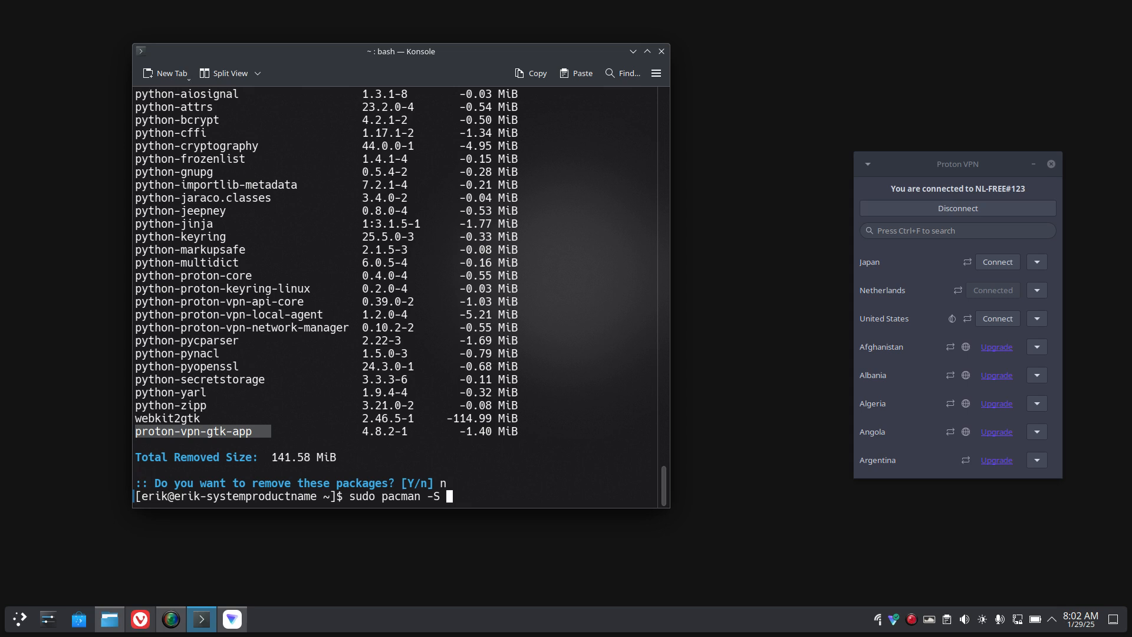
key("ctrl+c")
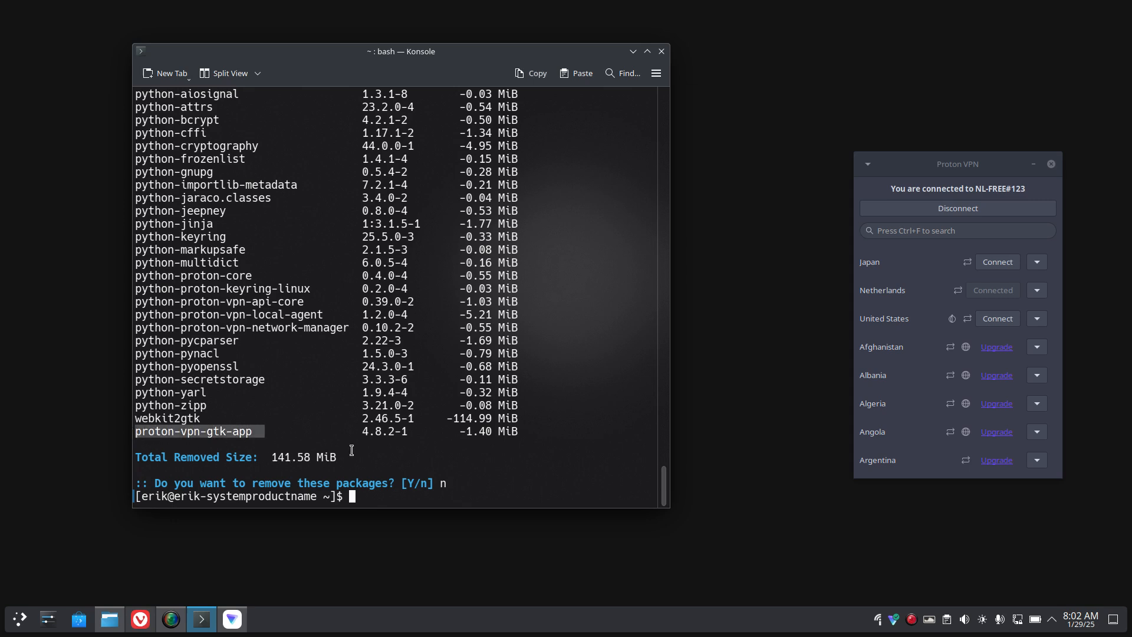
Search the repositories with 'yay proton vpn' in Konsole
type("yay pr")
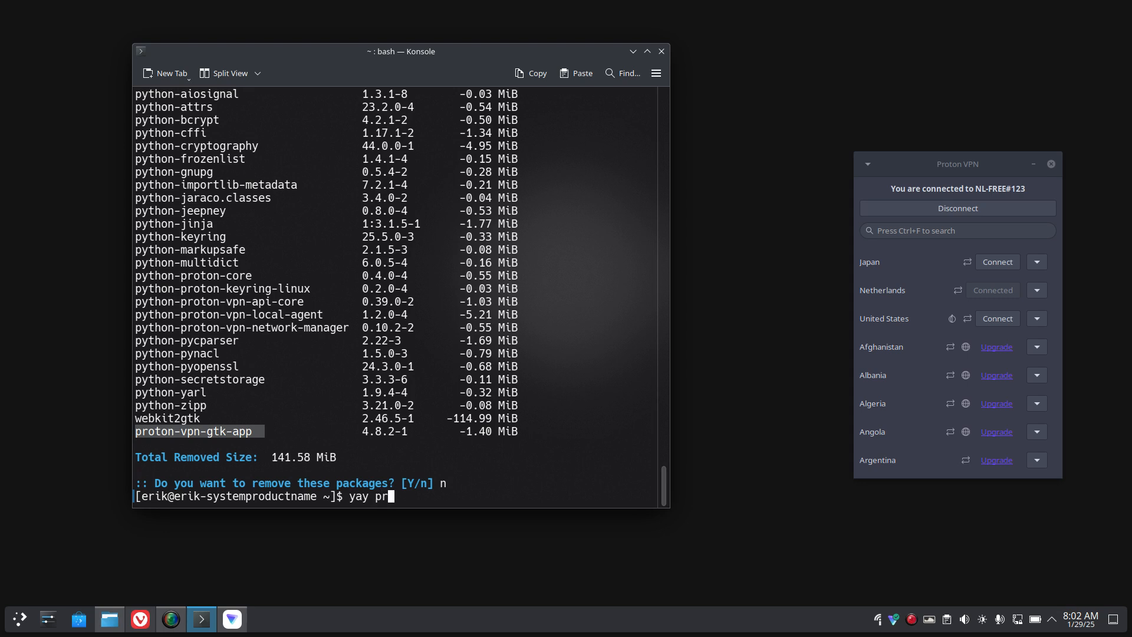
type("oton vpn")
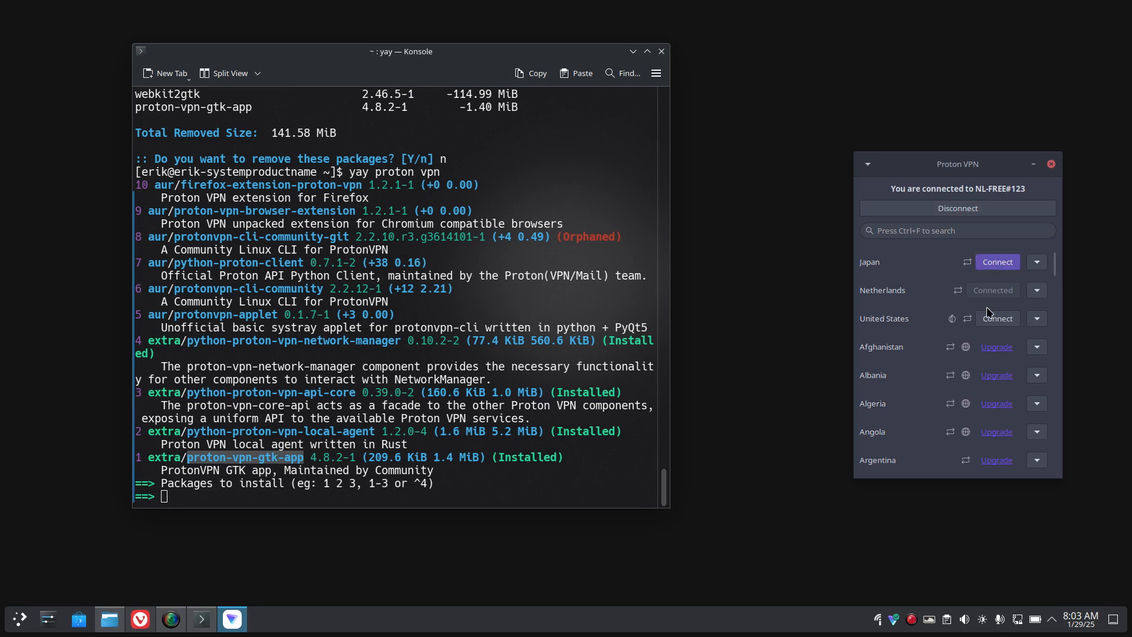
scroll("down", 3)
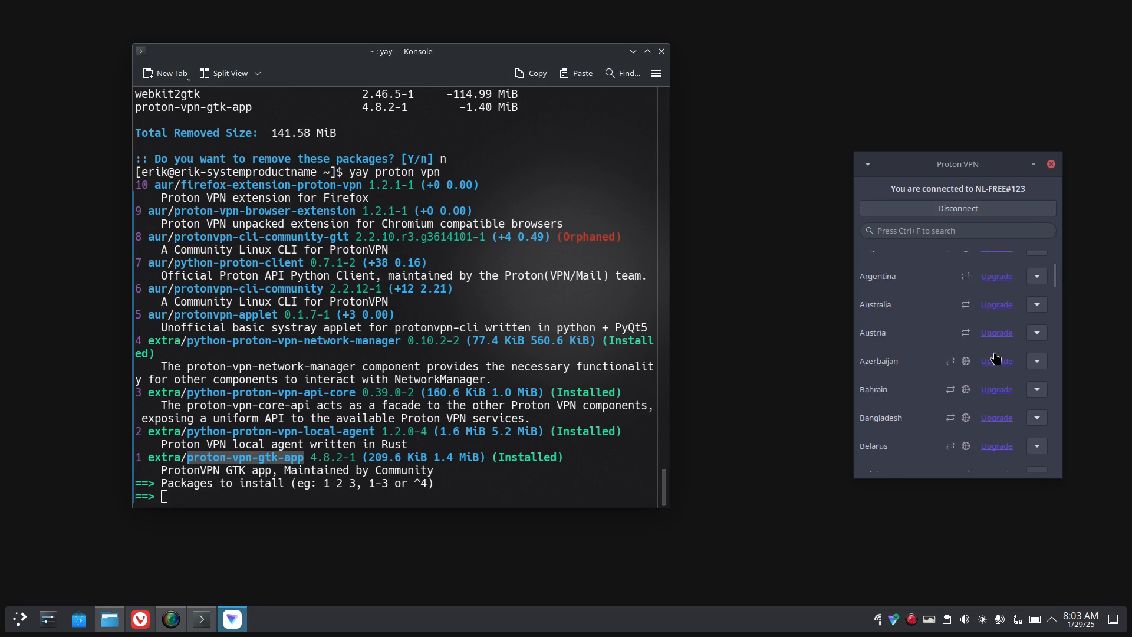
scroll("down", 3)
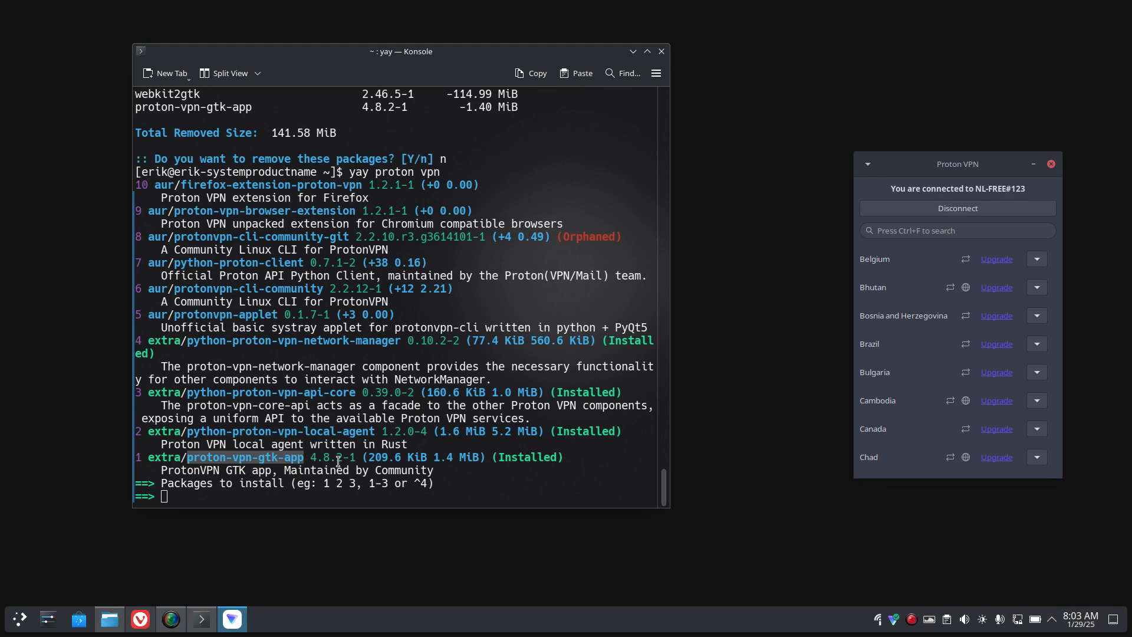
scroll("up", 3)
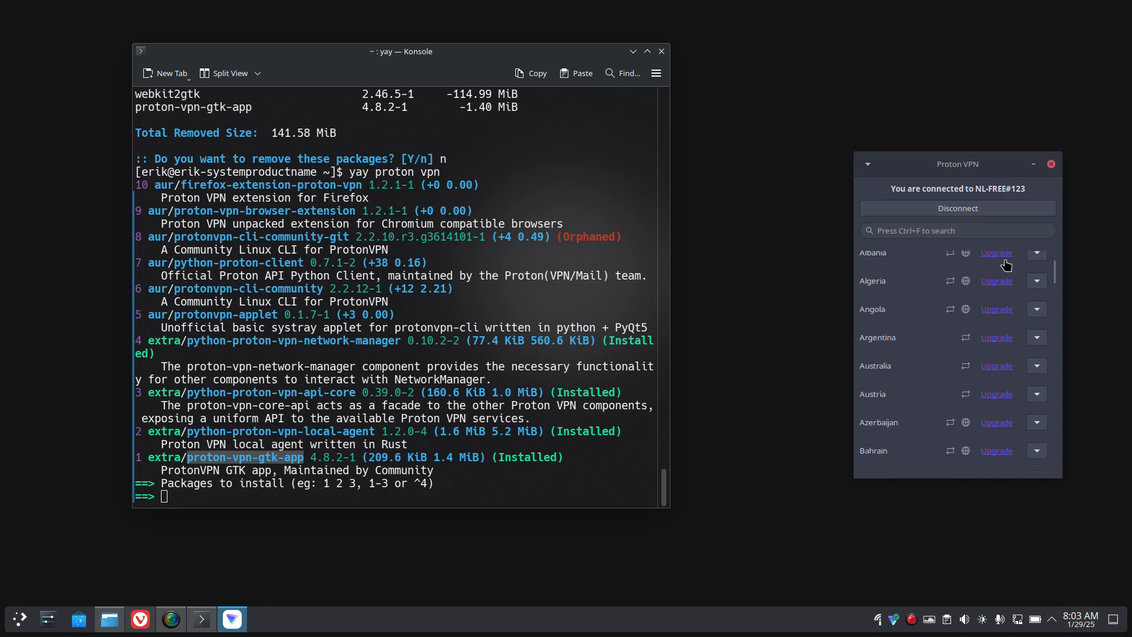
scroll("up", 3)
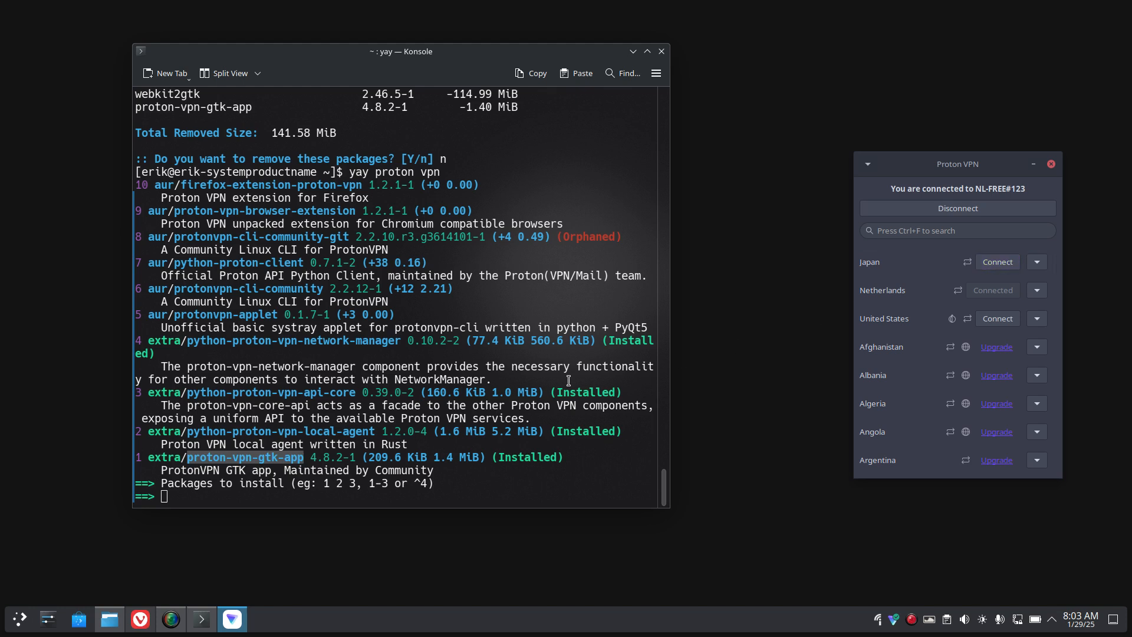
mouse_move(200, 618)
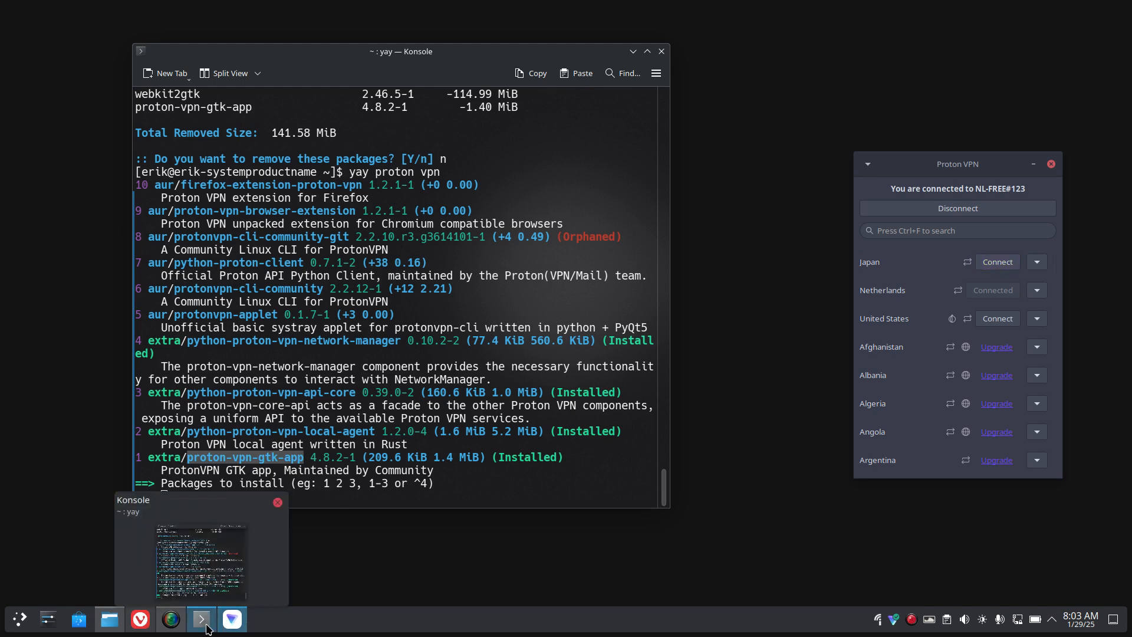